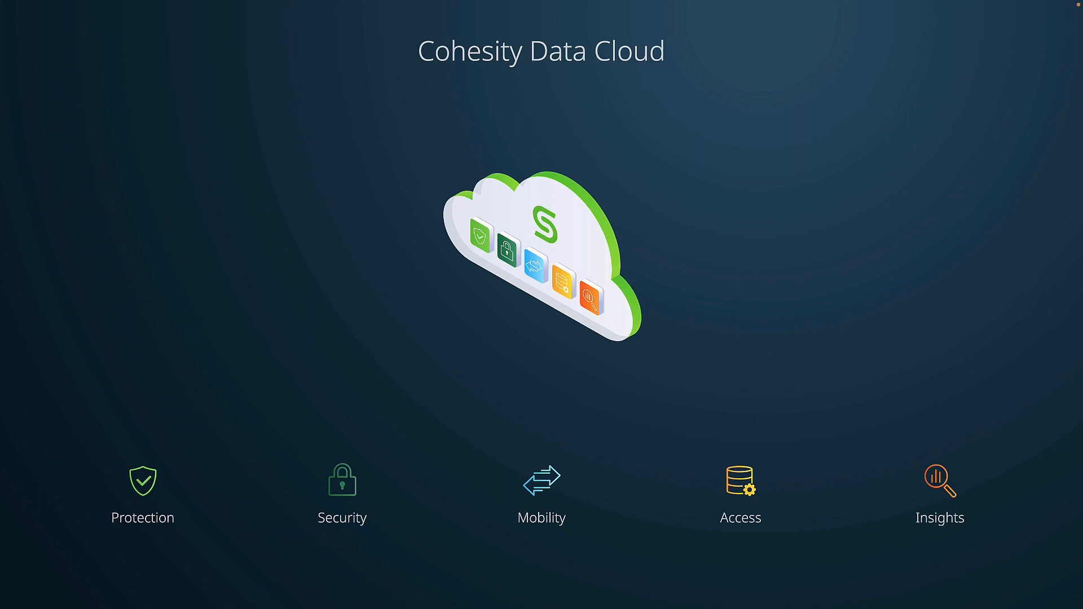
Open the Insights area from the Cohesity Data Cloud overview page.
left_click(940, 482)
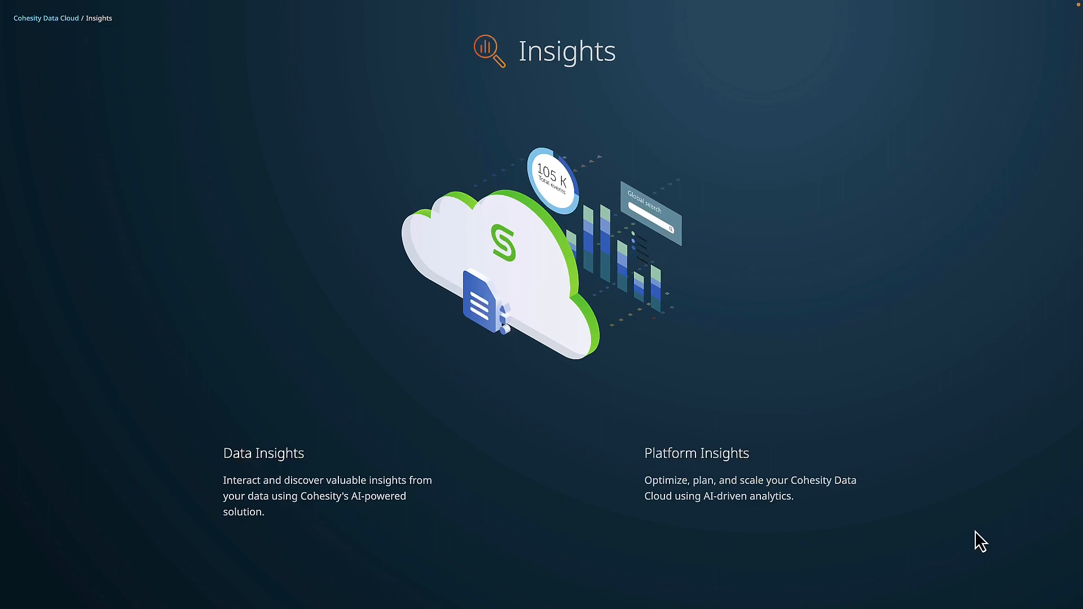
mouse_move(448, 520)
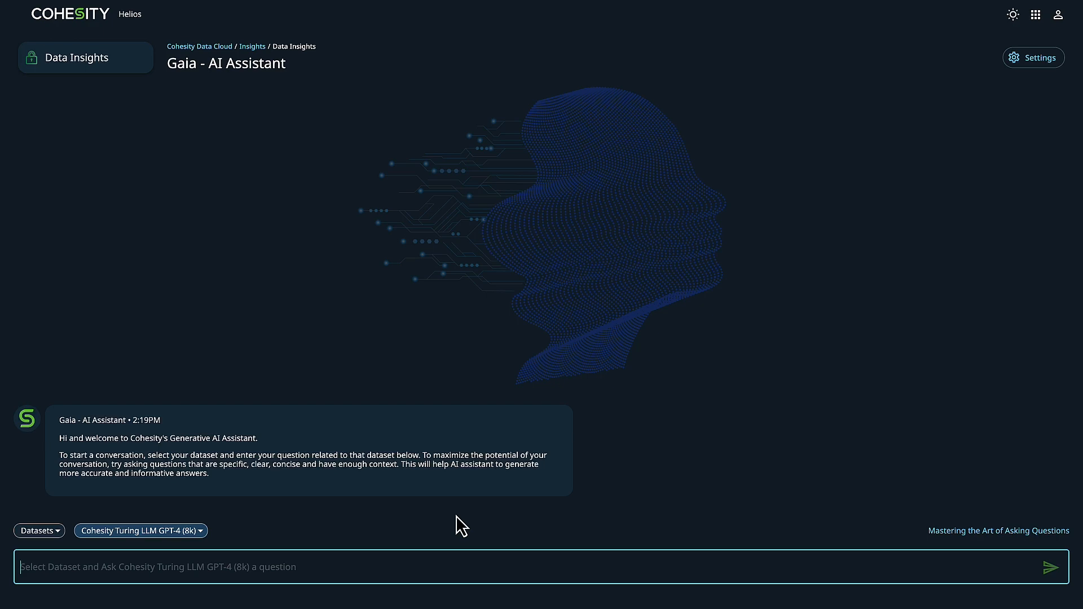
mouse_move(692, 402)
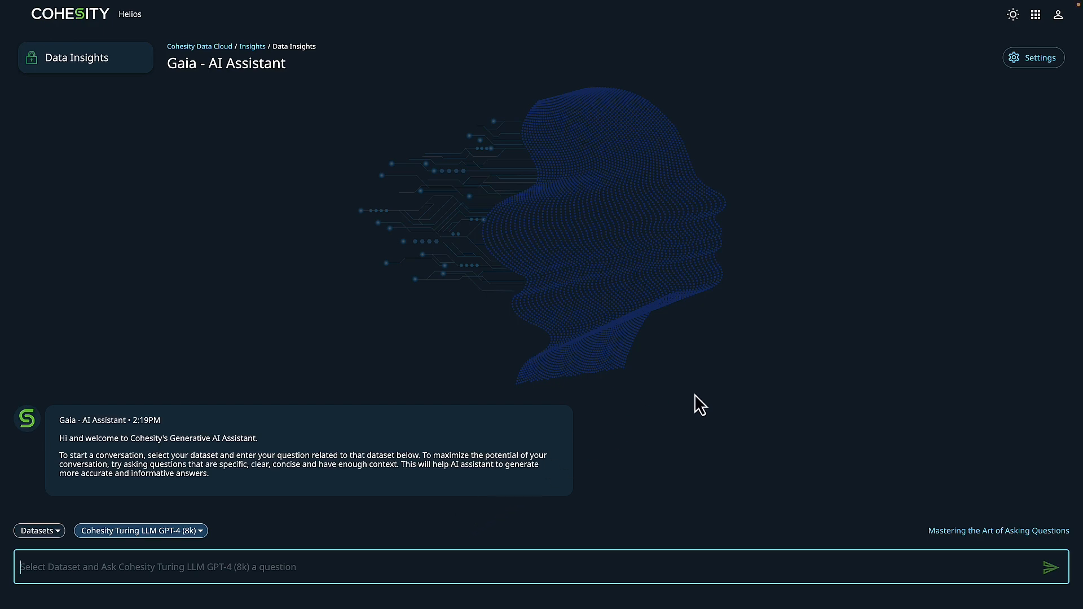
mouse_move(1060, 73)
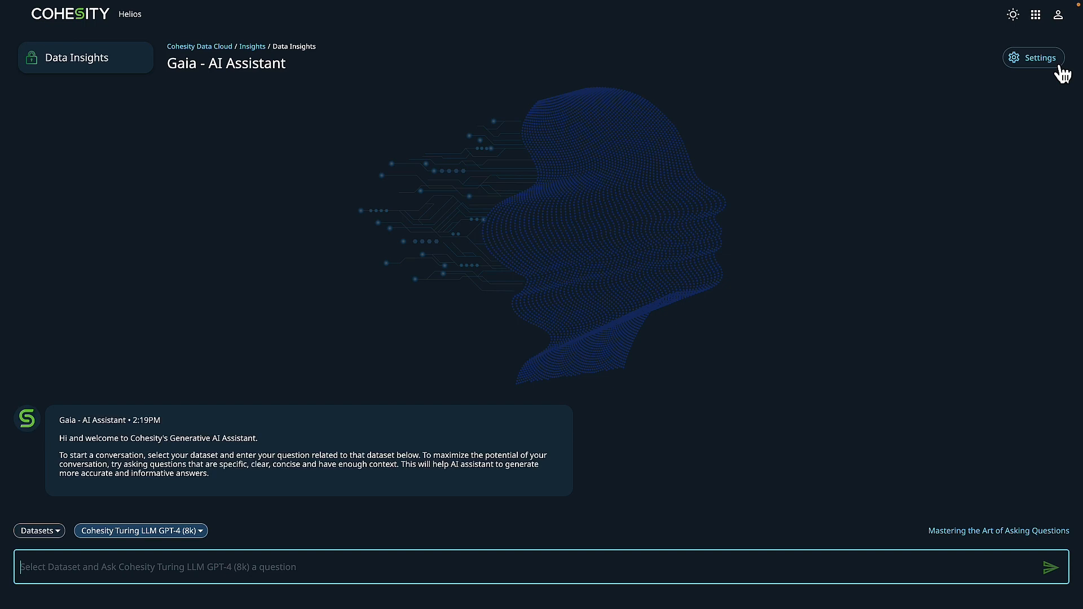
Open Gaia settings to view the 105 successfully indexed datasets and storage usage.
left_click(1033, 58)
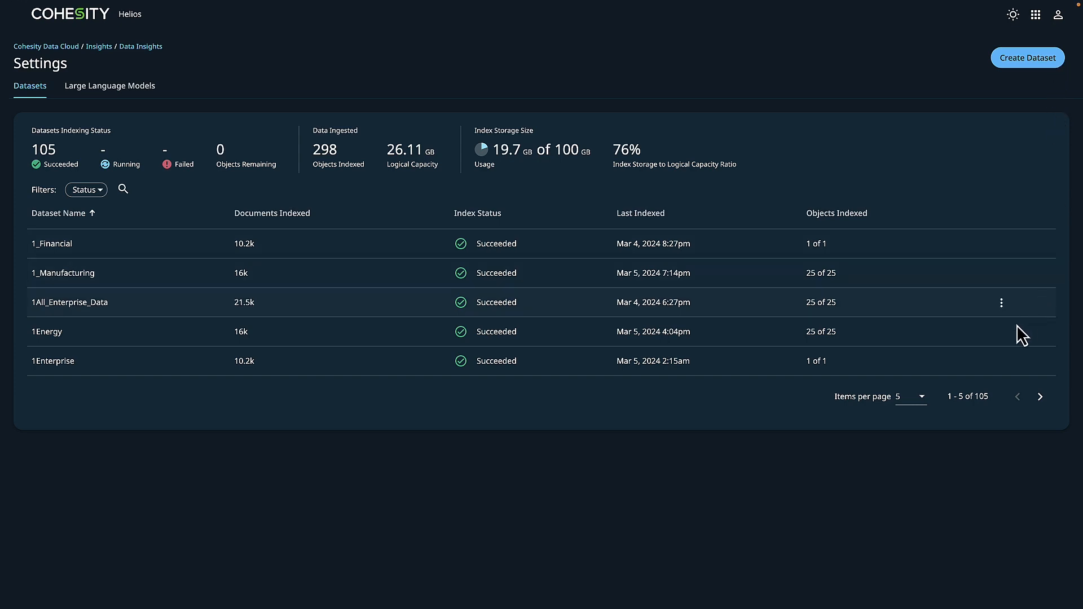
left_click(1001, 302)
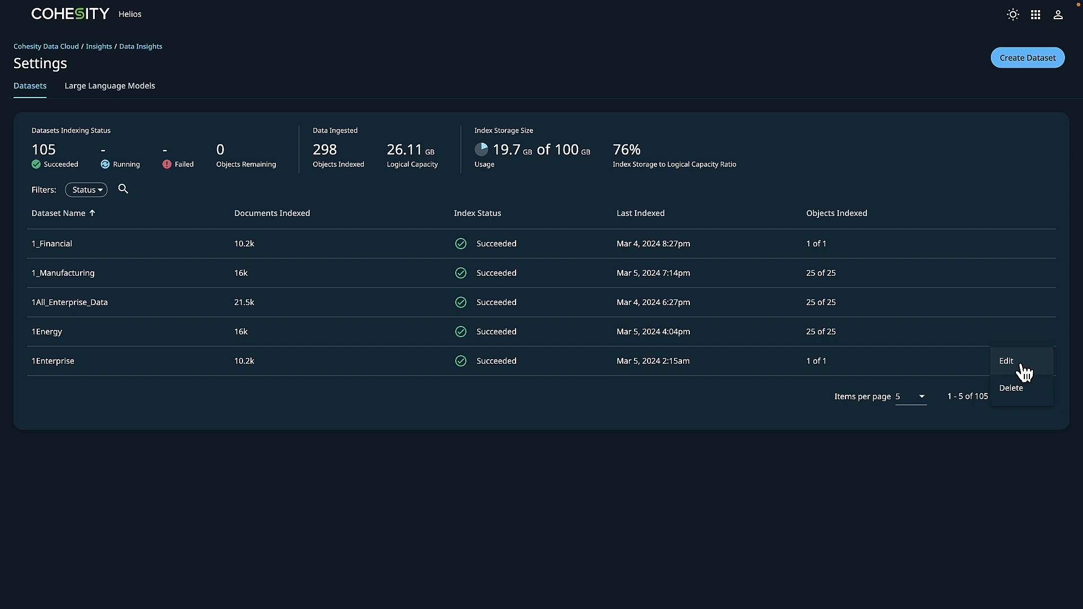
left_click(1006, 361)
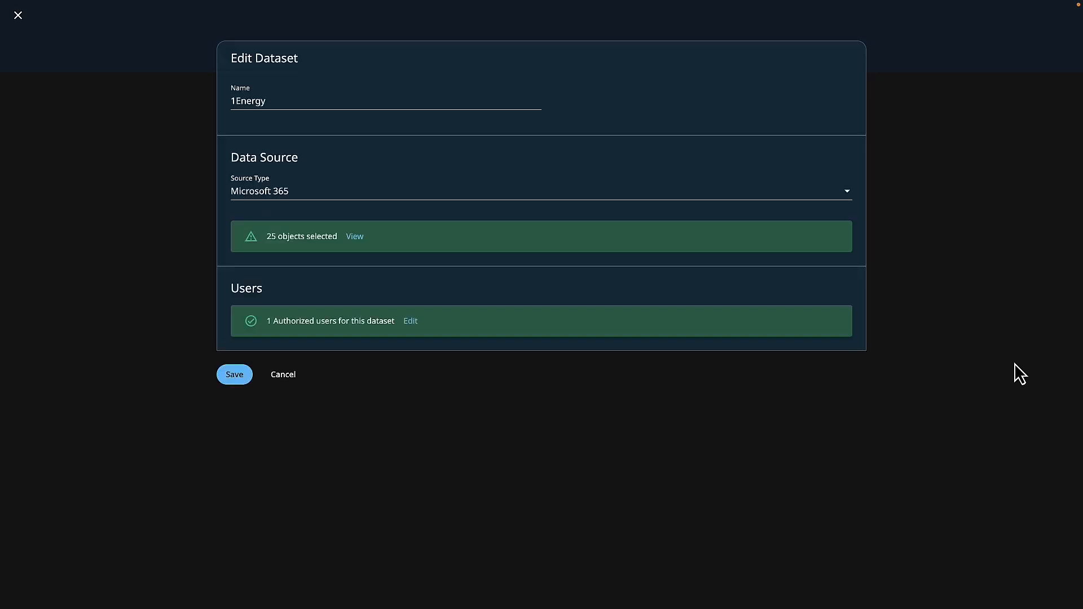
mouse_move(577, 123)
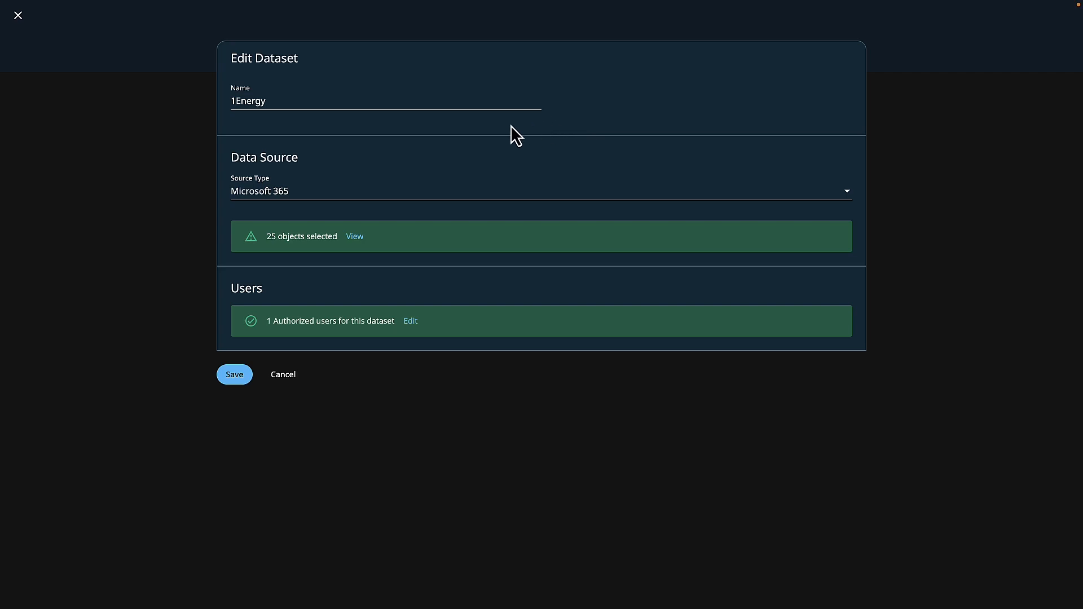
mouse_move(332, 157)
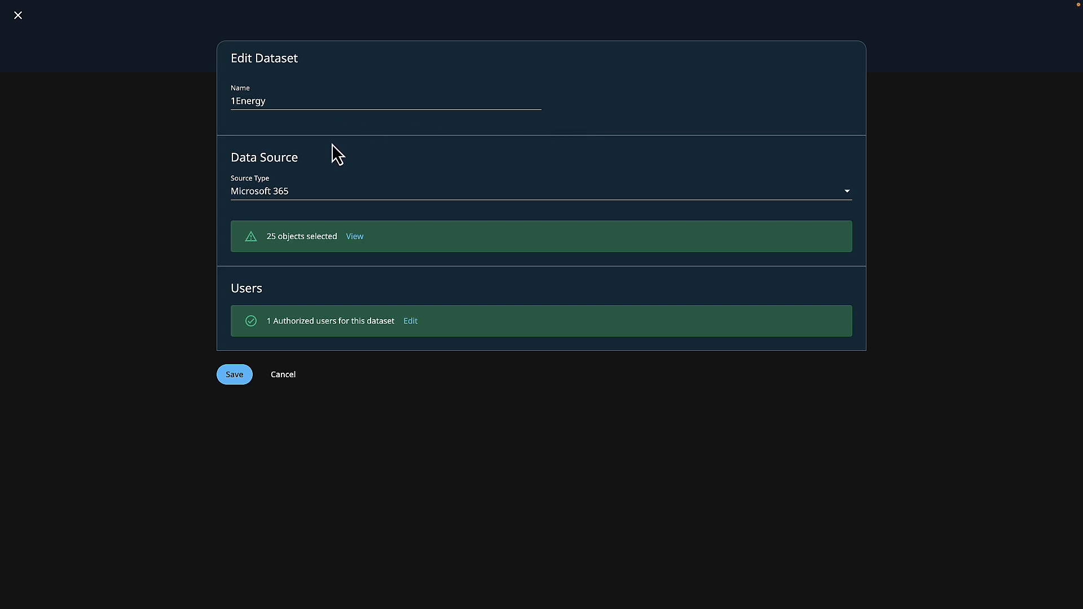
mouse_move(395, 197)
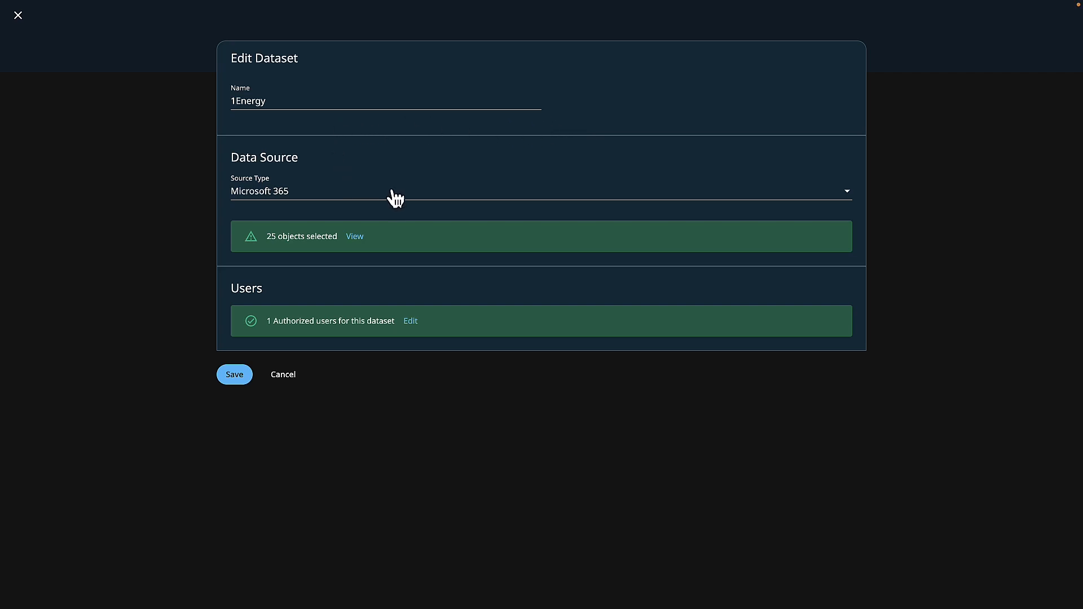
mouse_move(411, 246)
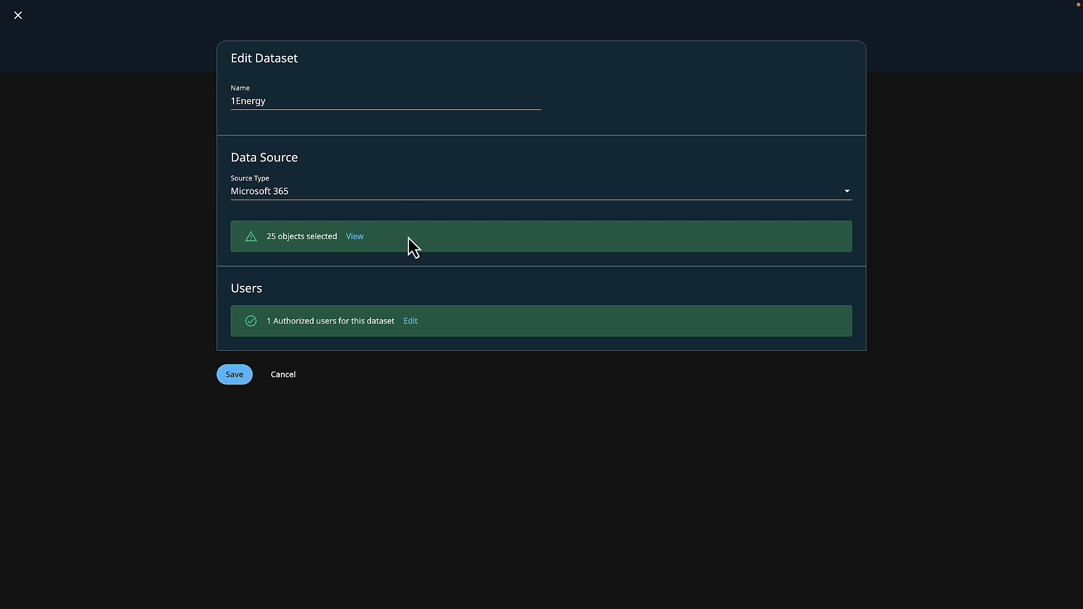
mouse_move(421, 258)
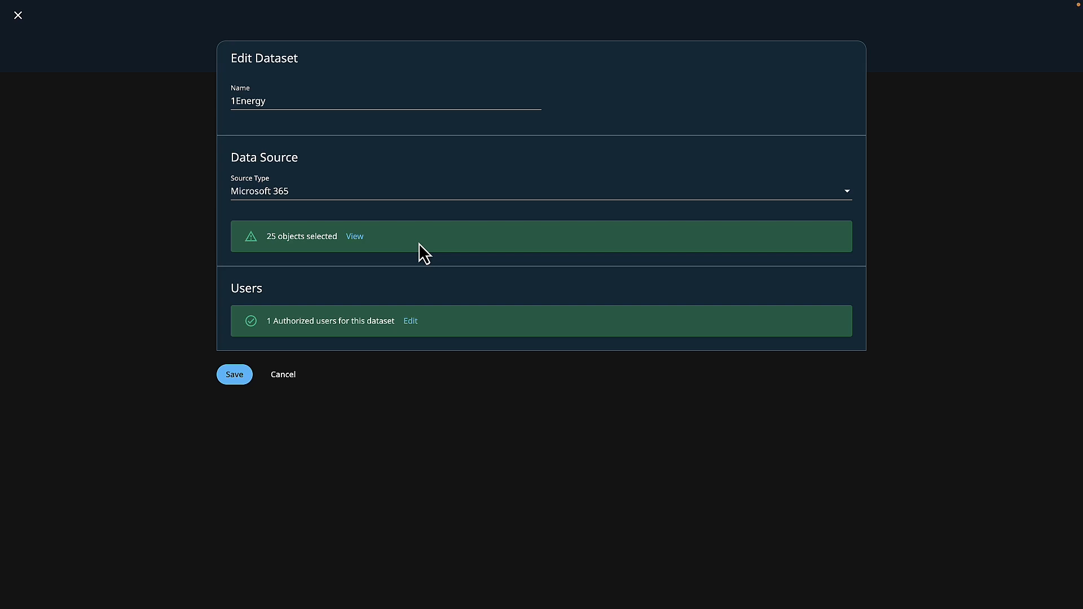
mouse_move(420, 271)
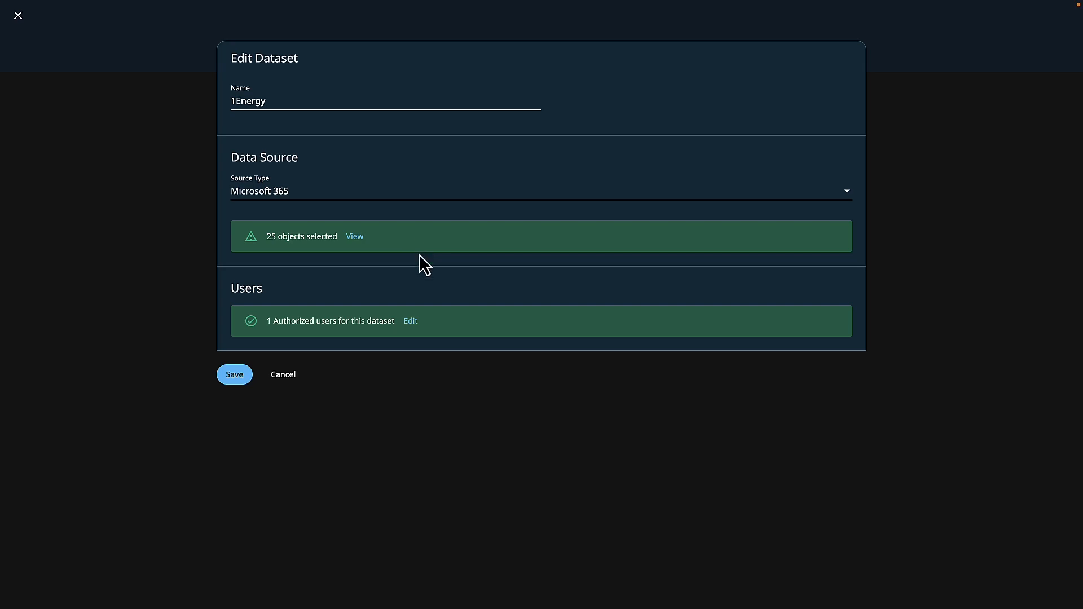
mouse_move(441, 340)
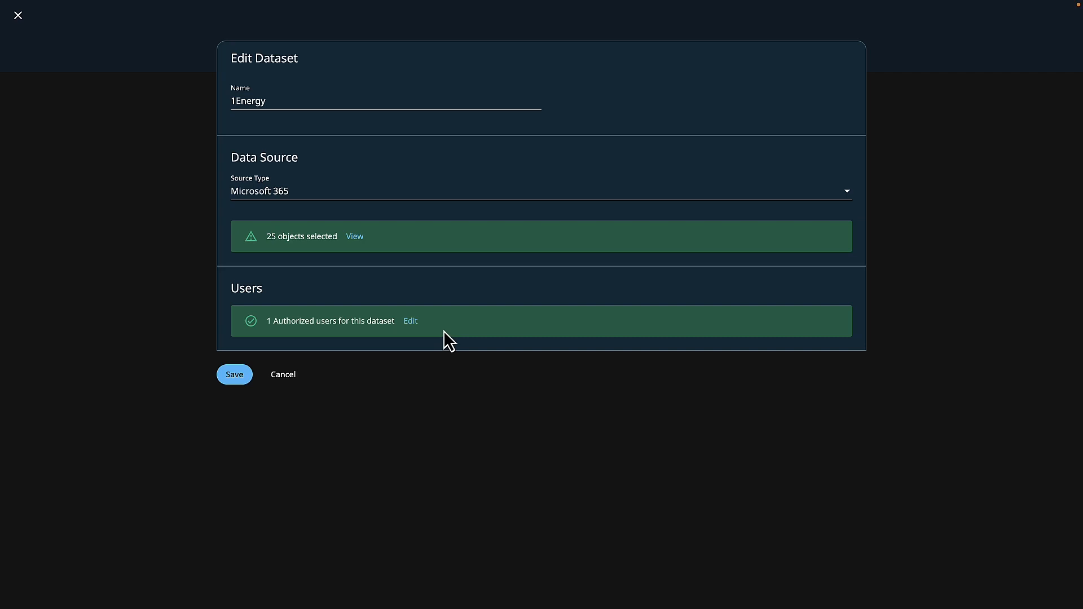
mouse_move(301, 389)
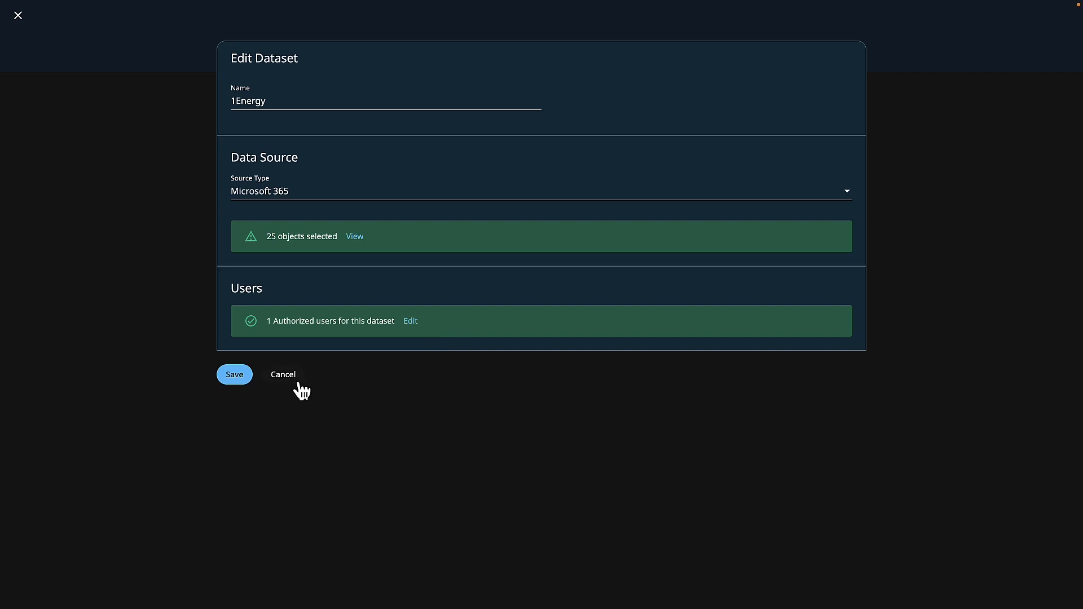
left_click(282, 375)
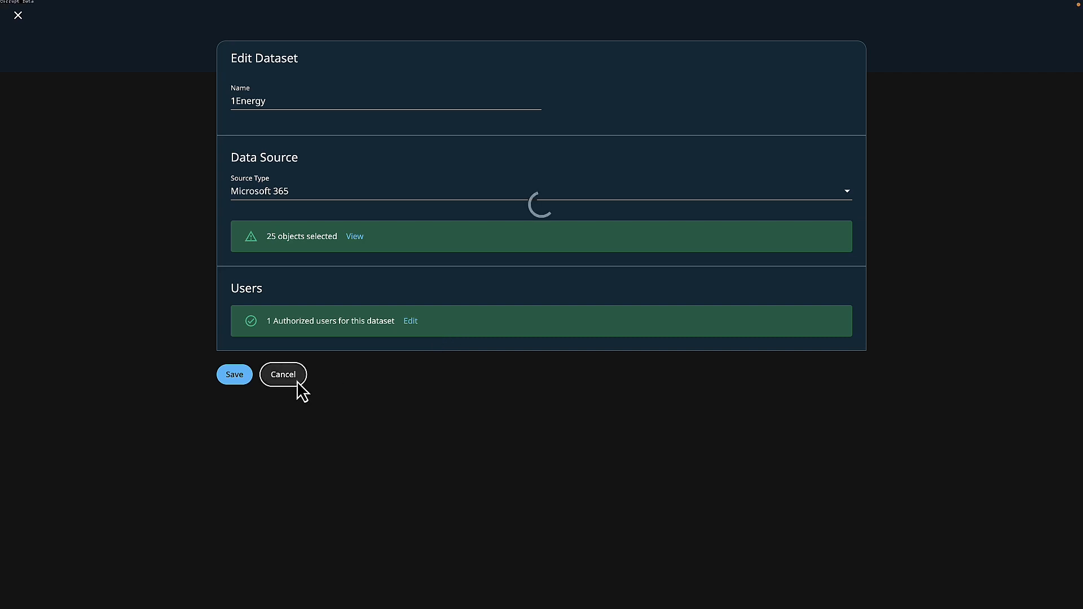
left_click(283, 375)
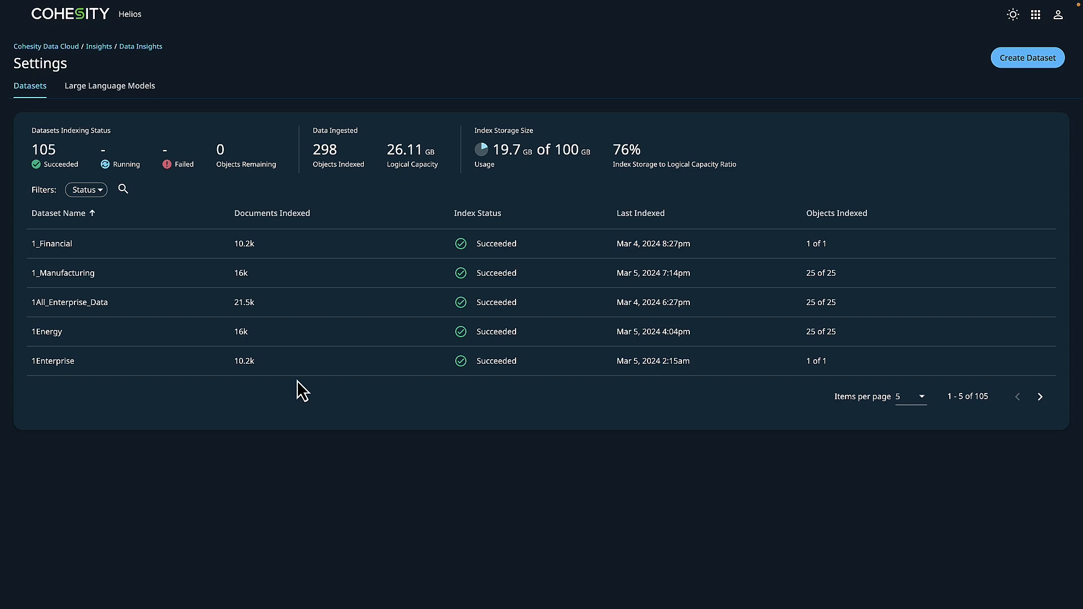
mouse_move(141, 46)
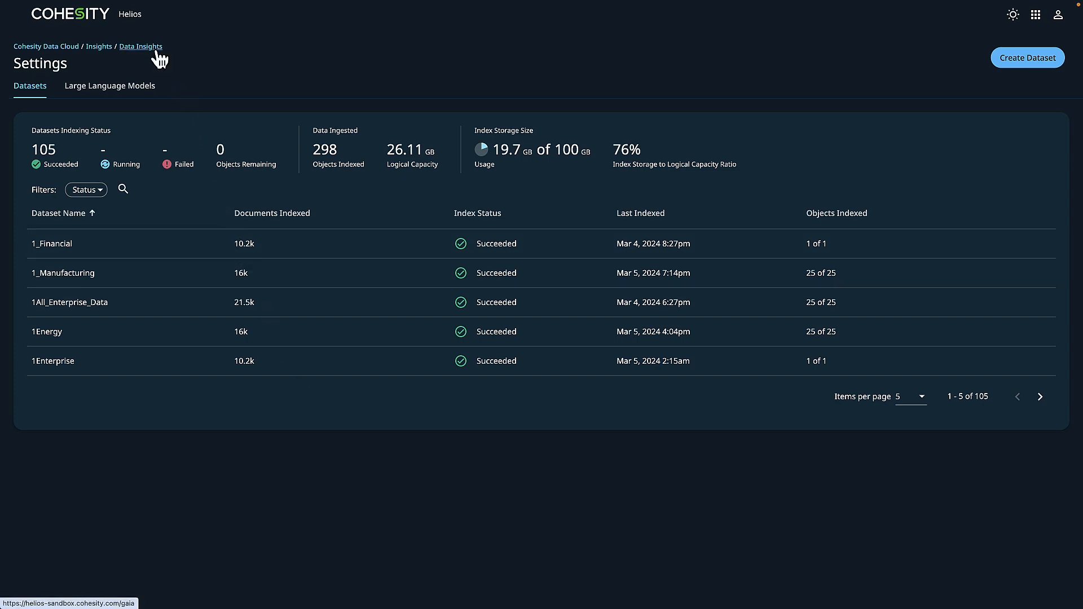
Pick the 1Energy dataset and ask 'Provide a summary of emails that include information about ISO certifications.'.
left_click(140, 46)
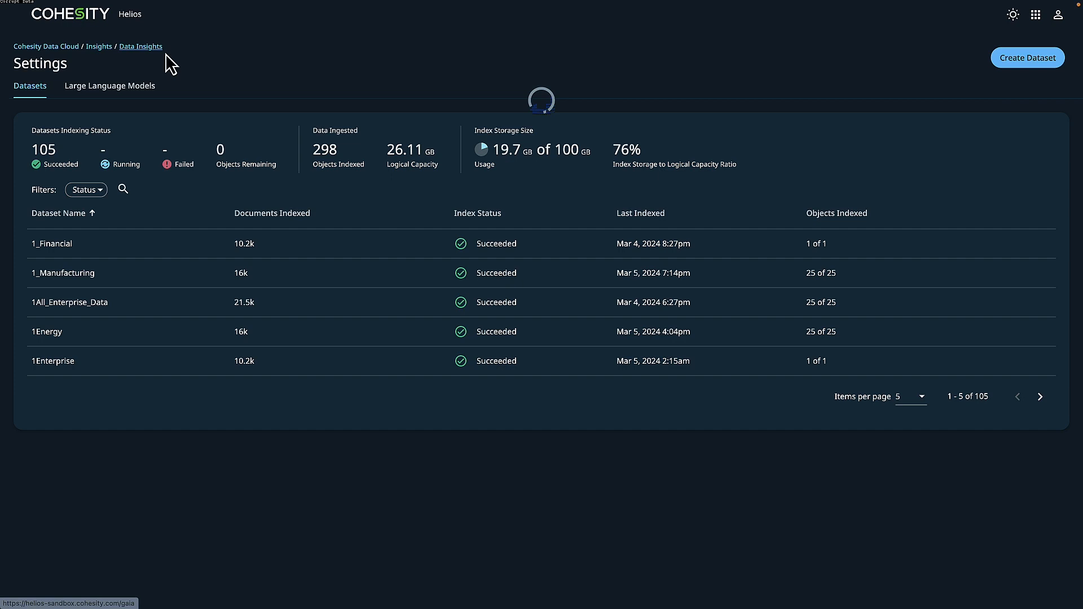
left_click(141, 47)
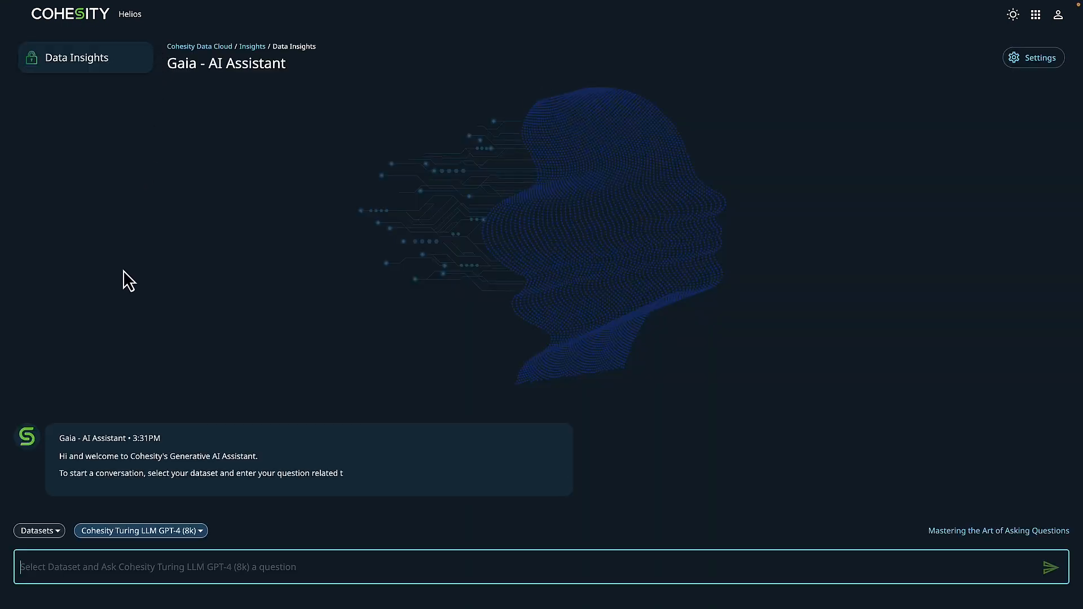
left_click(38, 530)
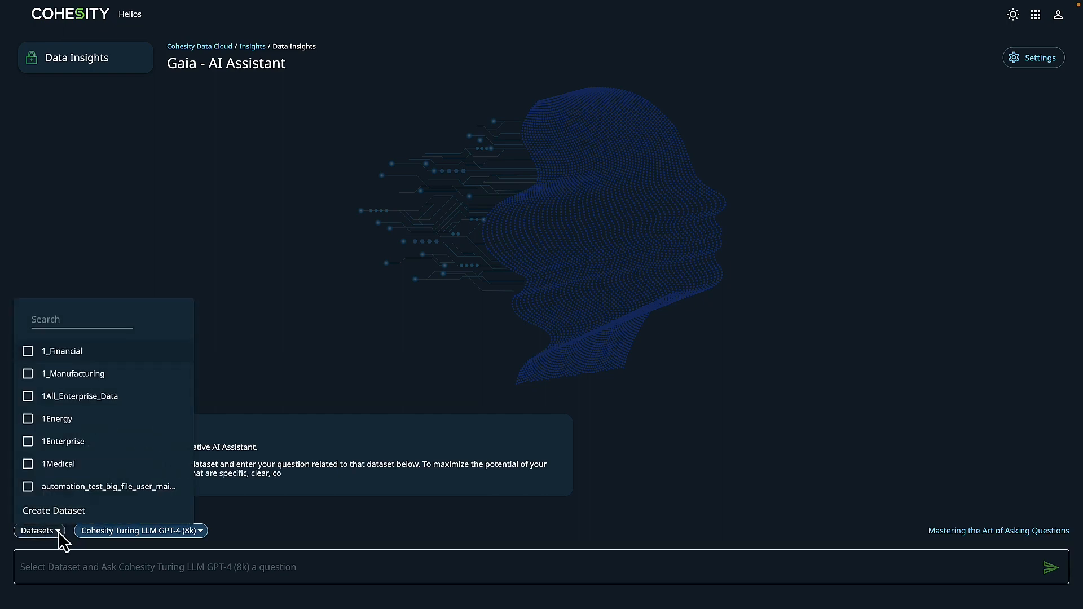
left_click(28, 419)
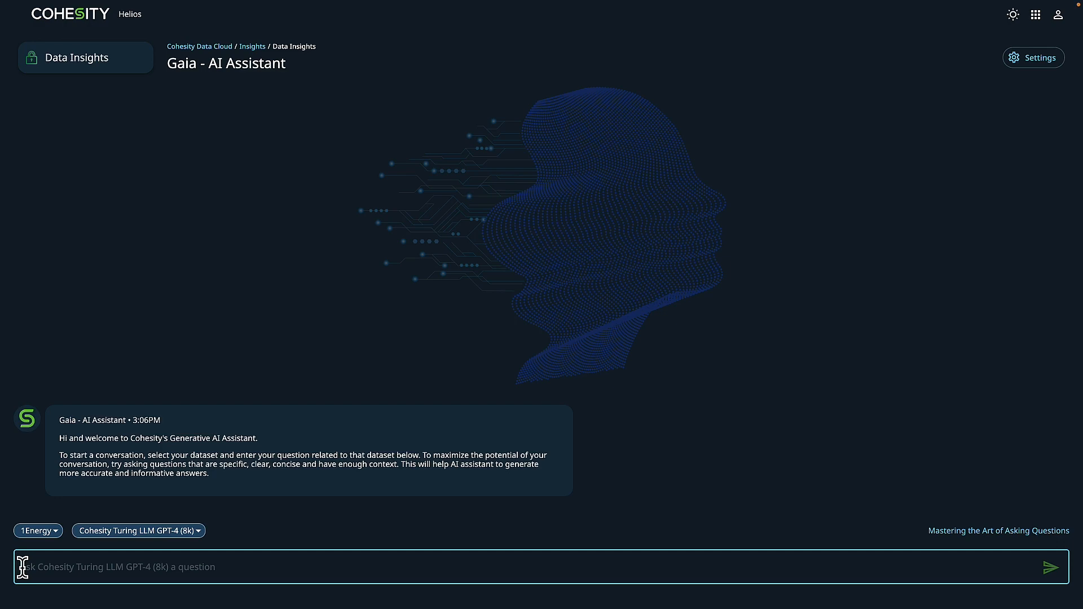
type("Provide a summary of emails that include information about ISO certifications.")
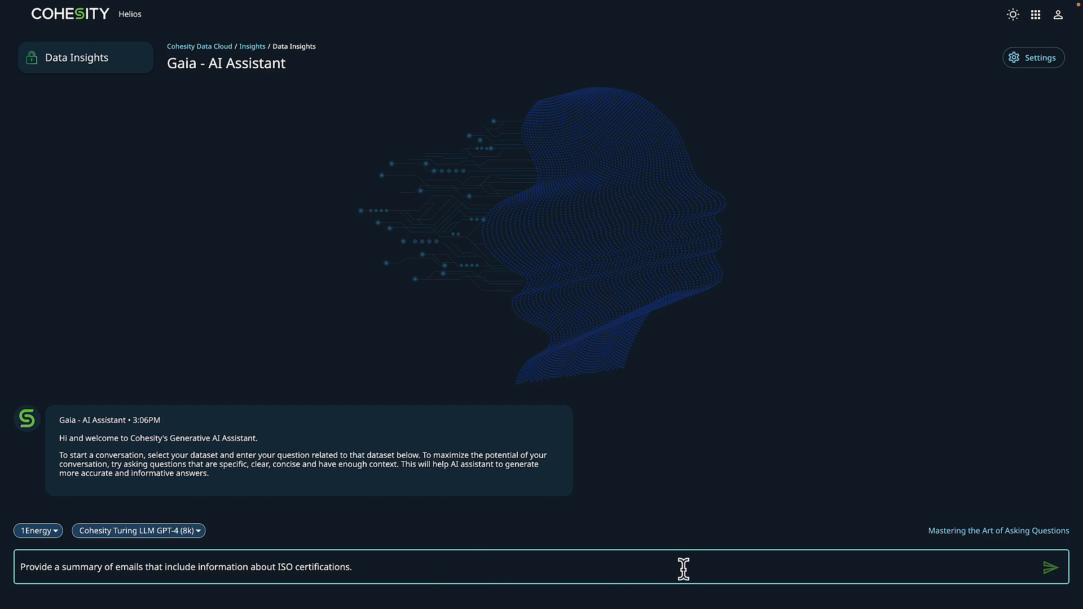
mouse_move(1052, 567)
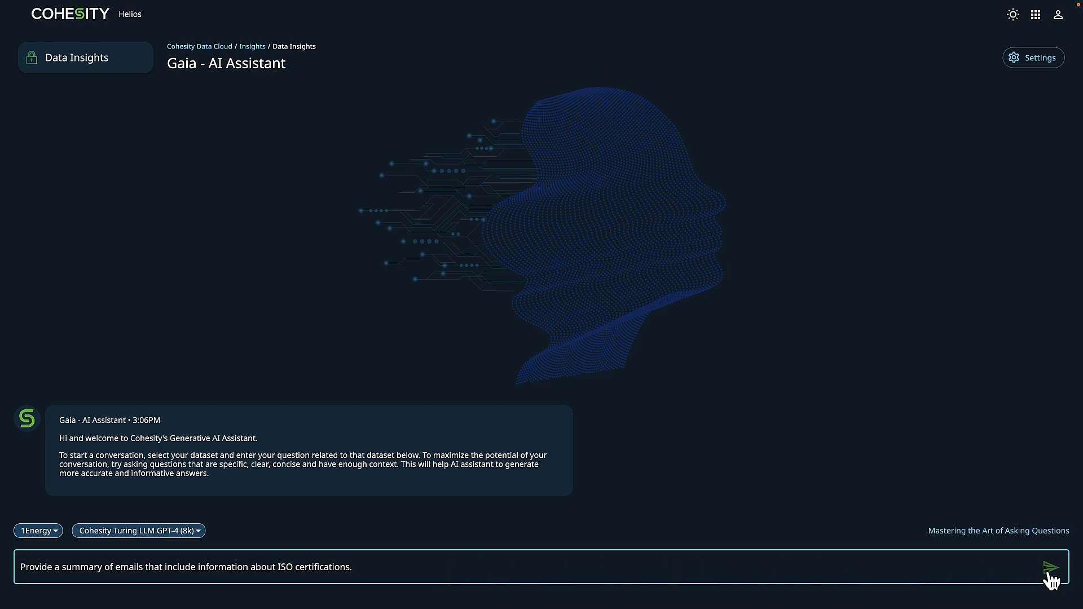
left_click(1051, 568)
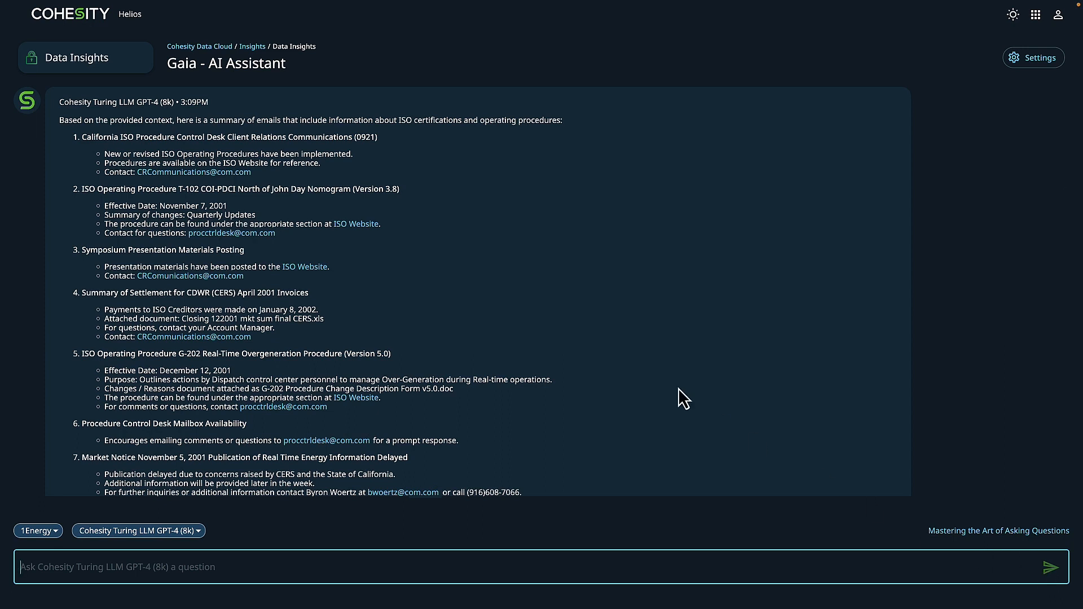
mouse_move(530, 280)
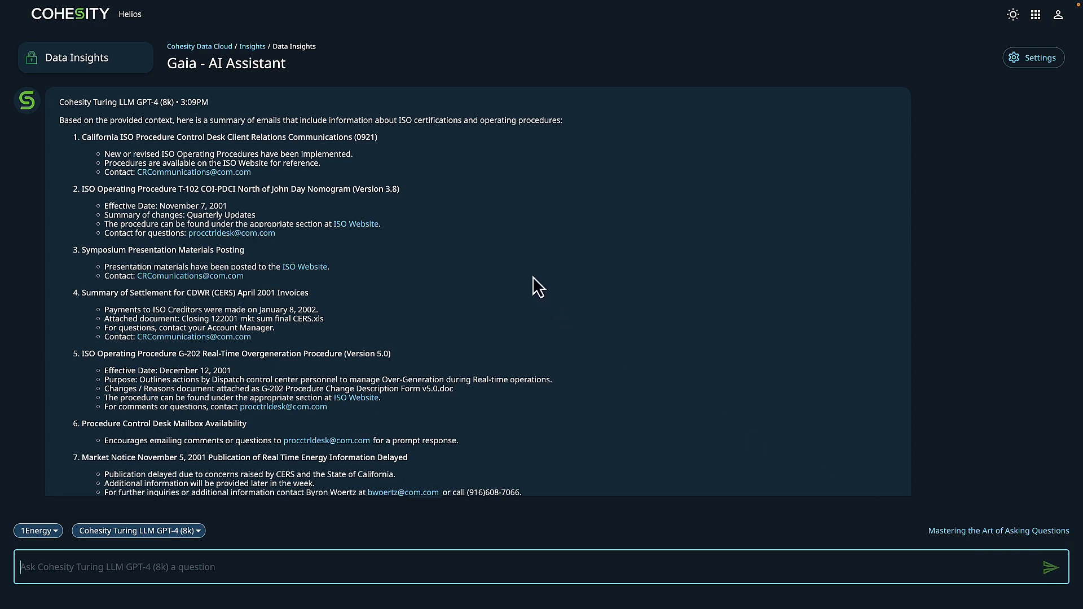
mouse_move(433, 160)
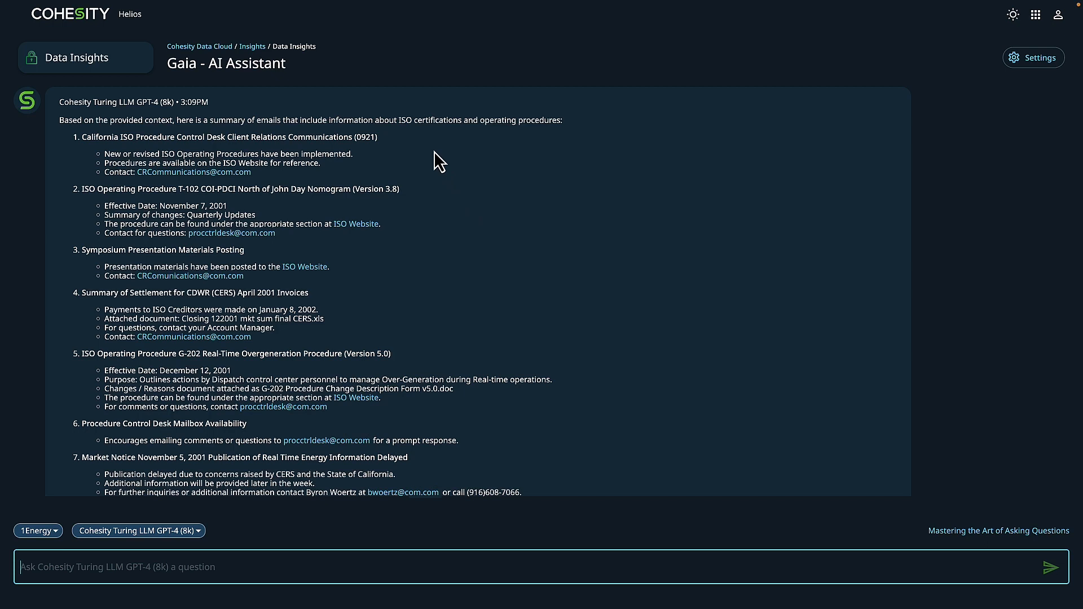
mouse_move(437, 146)
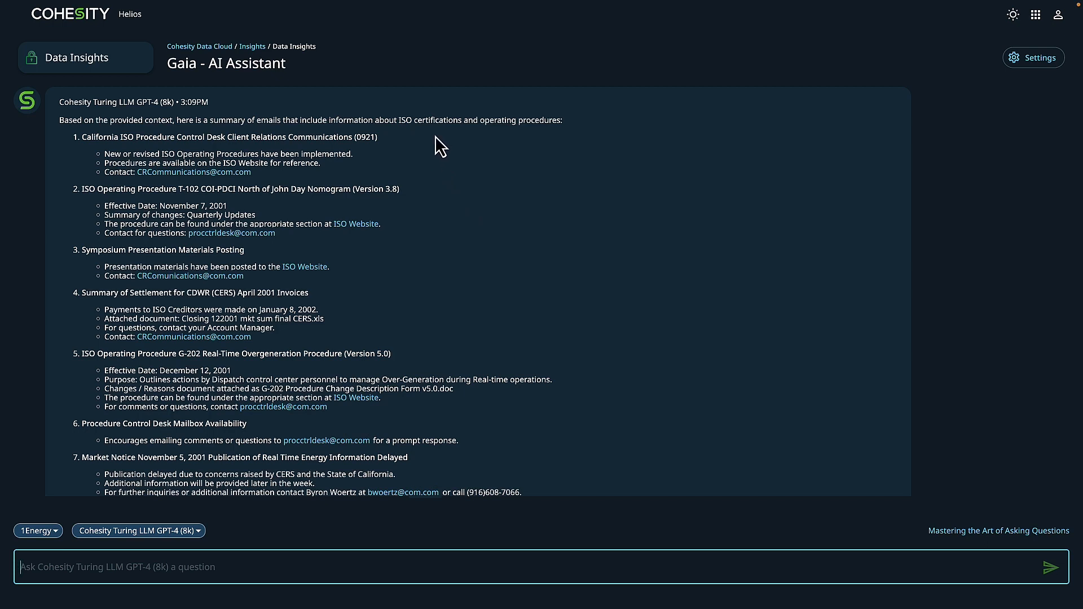
mouse_move(437, 165)
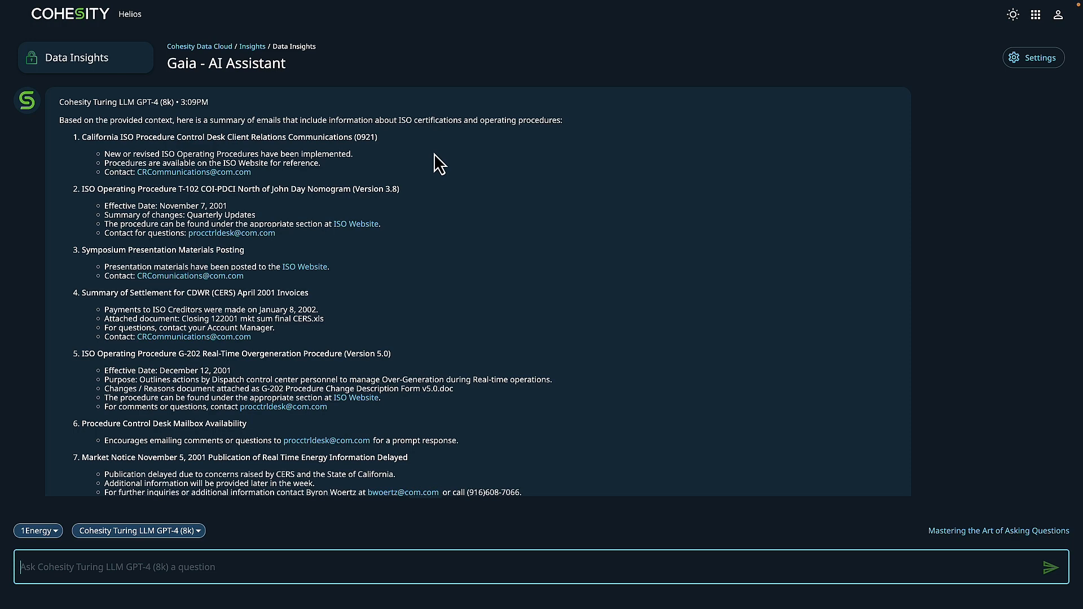
Read through the seven-item ISO summary, then draft the federal-regulations violation follow-up question.
scroll("down", 3)
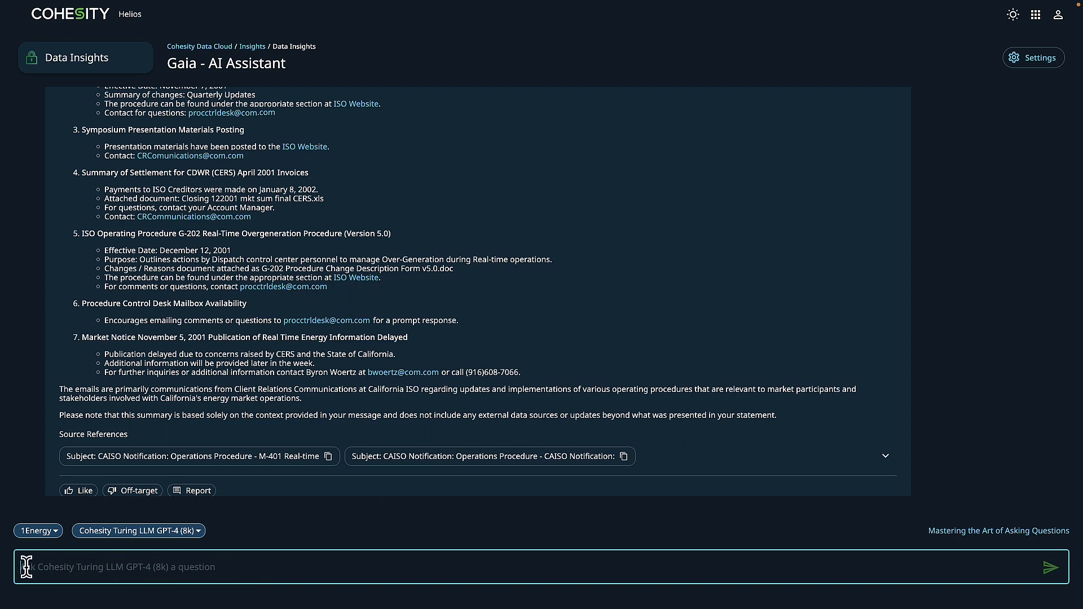
type("Based upon the summary of emails, have there been any federal regulations violated over which could be considered a violation under its tariff rules?")
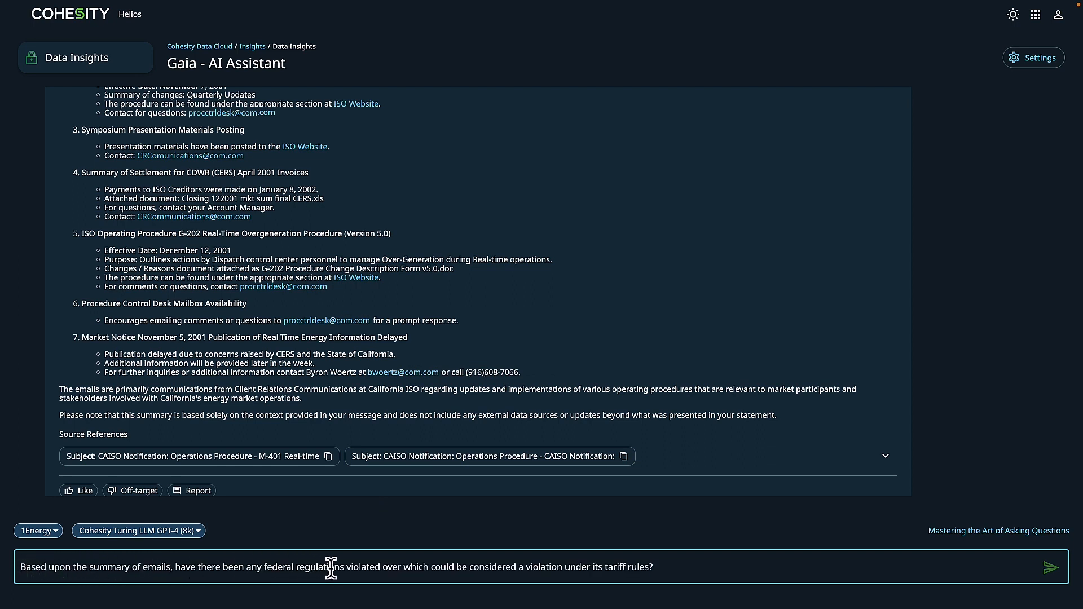
mouse_move(437, 583)
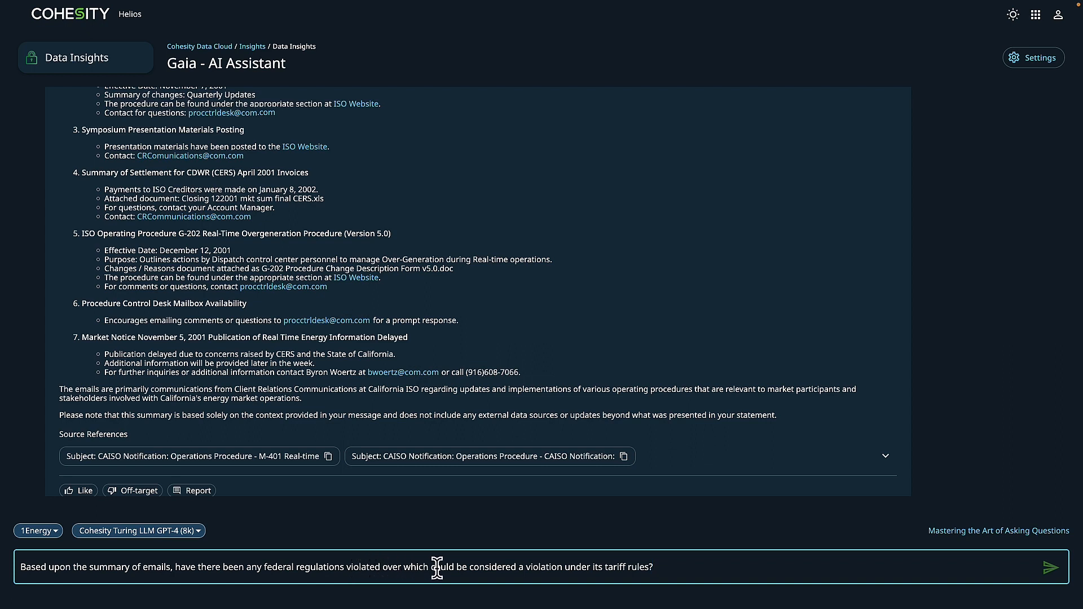
mouse_move(676, 567)
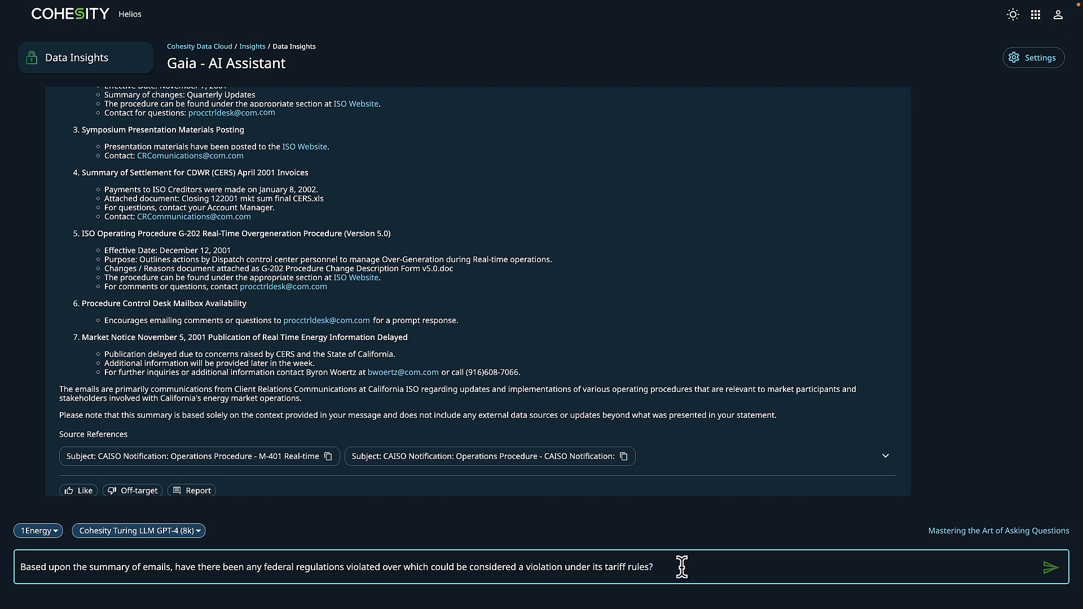
mouse_move(1051, 567)
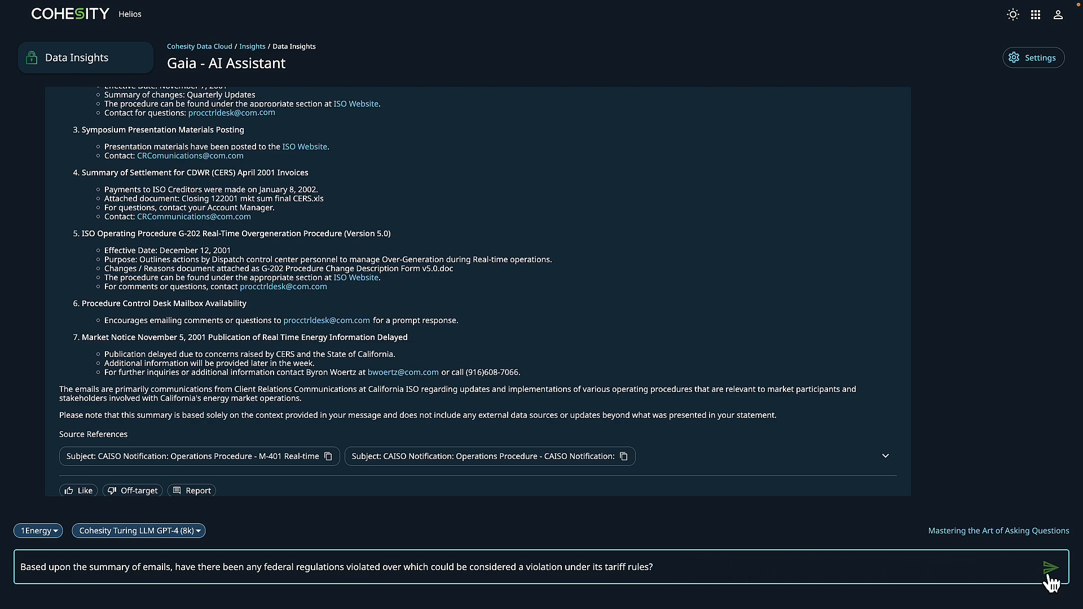
Send the follow-up asking whether the emails reveal federal tariff regulation violations.
left_click(1051, 567)
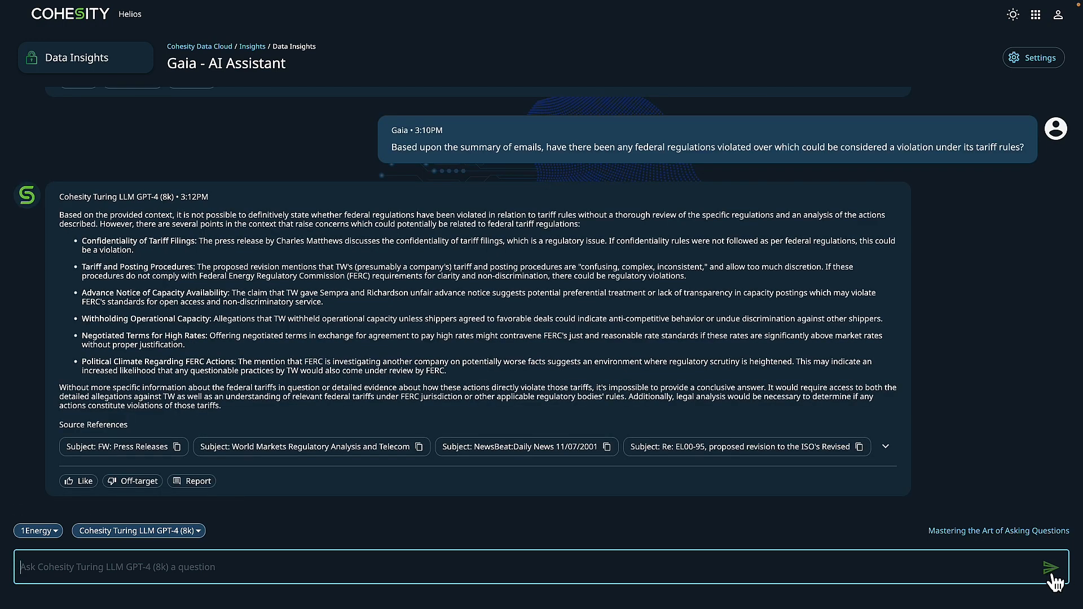
mouse_move(771, 355)
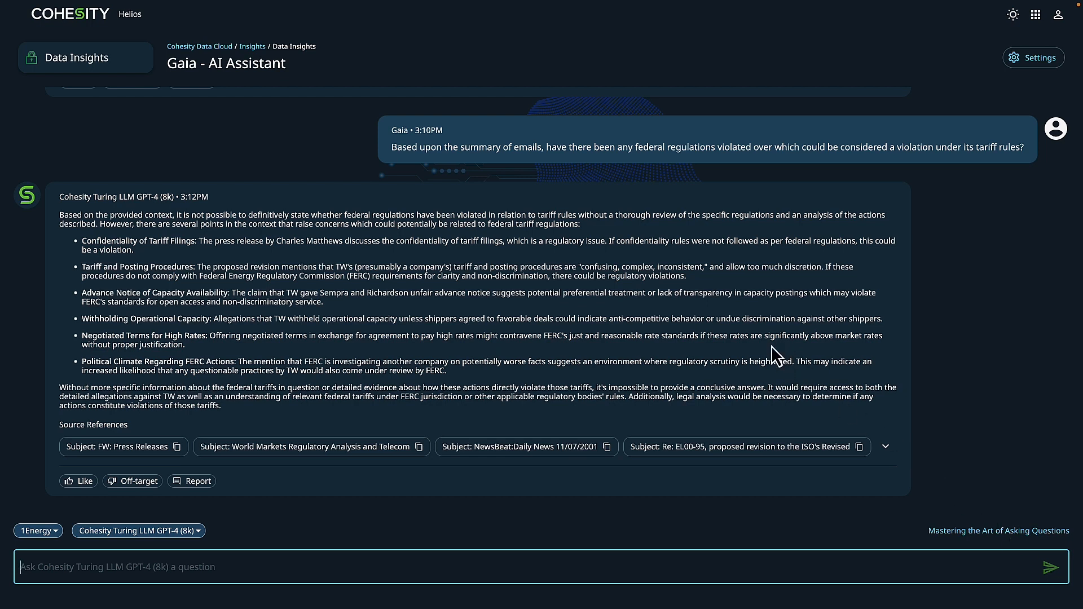
mouse_move(609, 239)
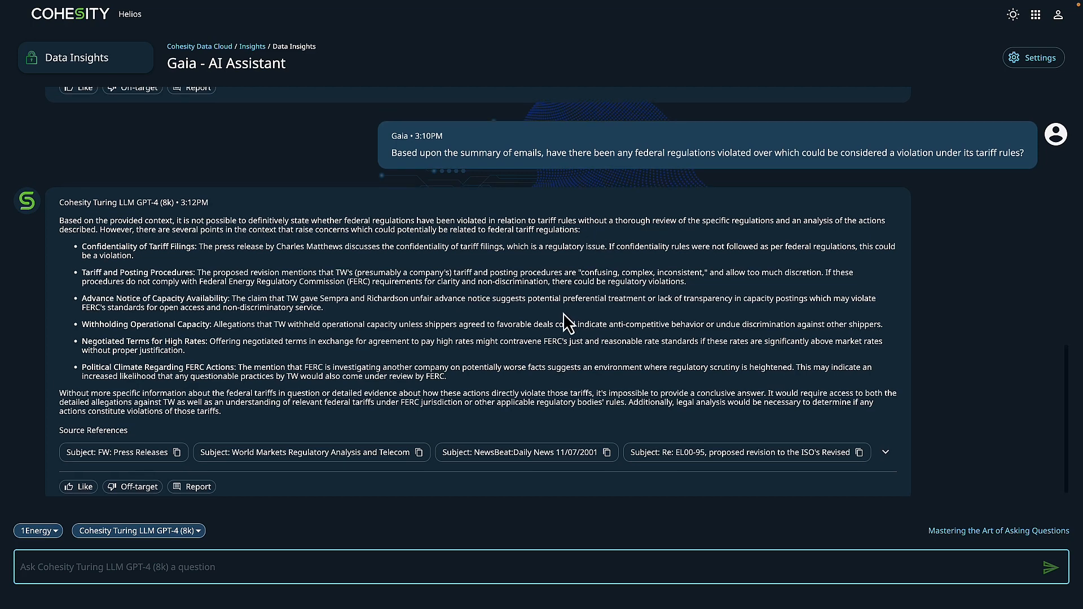
scroll("up", 3)
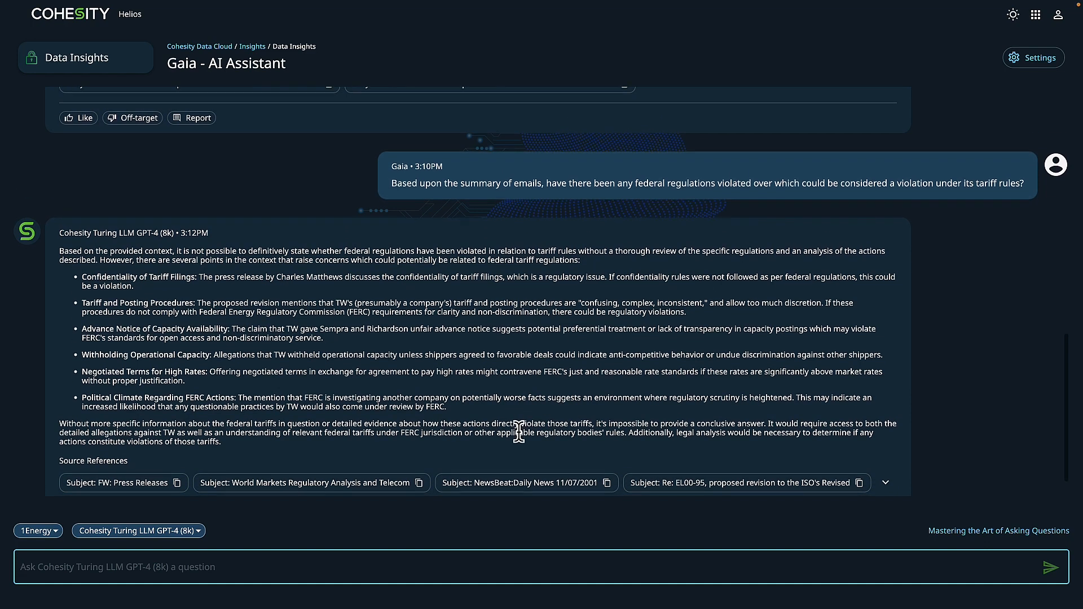
scroll("down", 3)
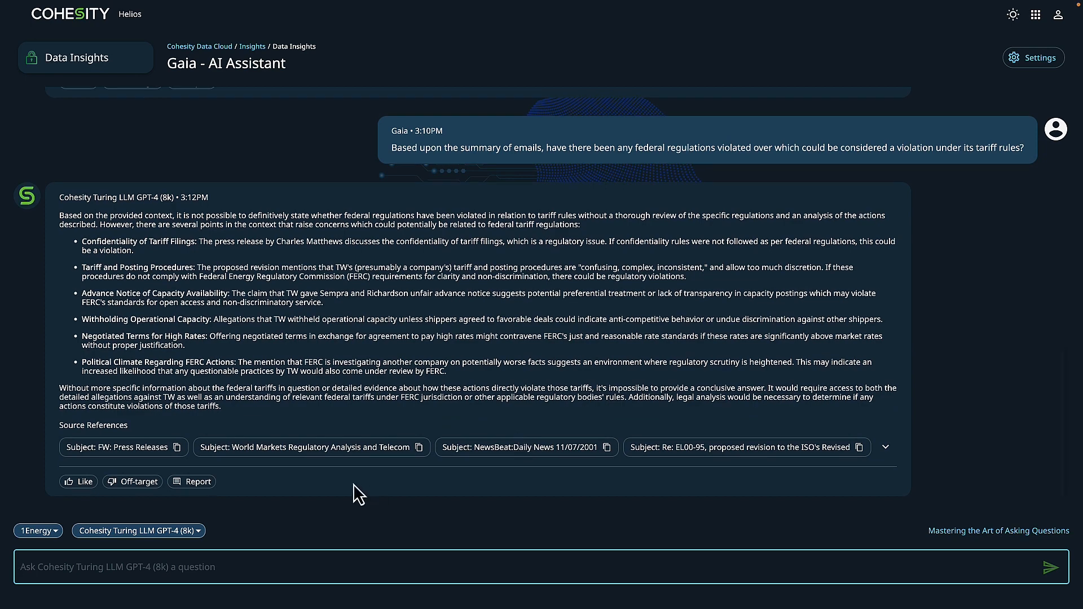
mouse_move(336, 500)
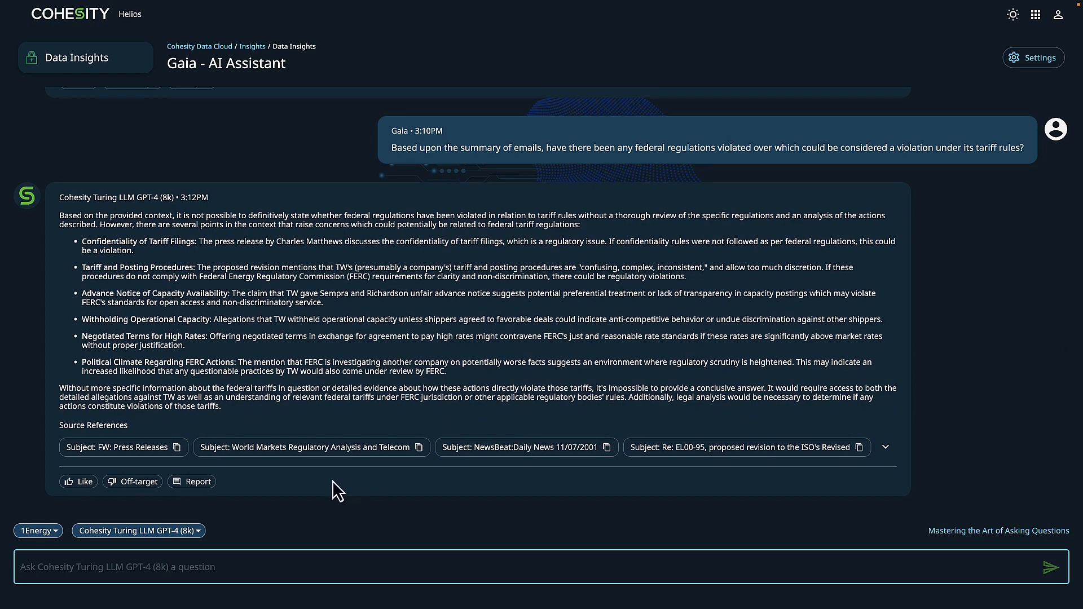
mouse_move(409, 483)
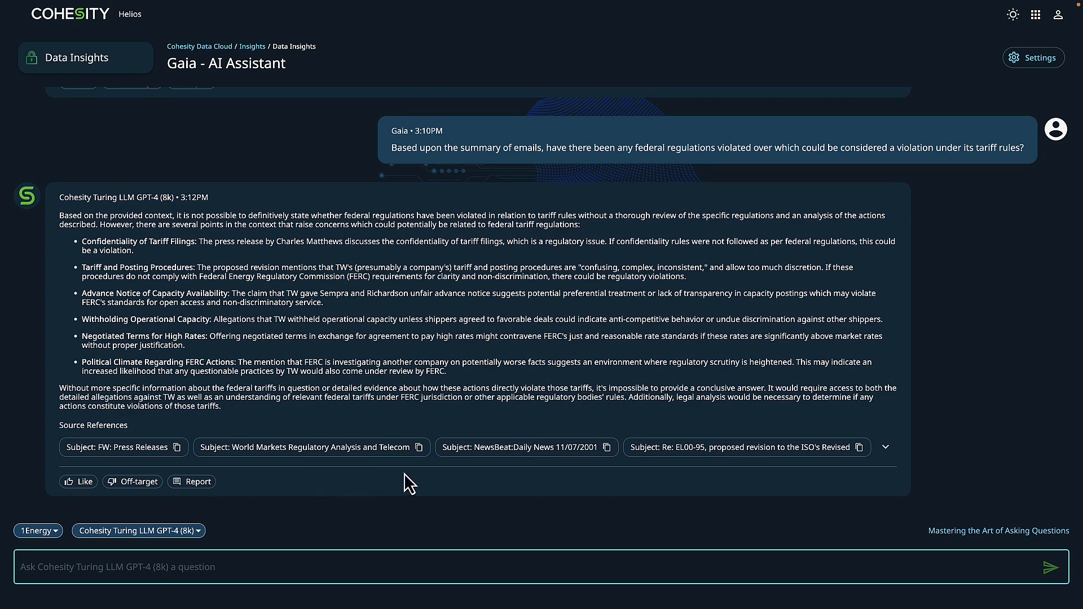
mouse_move(422, 486)
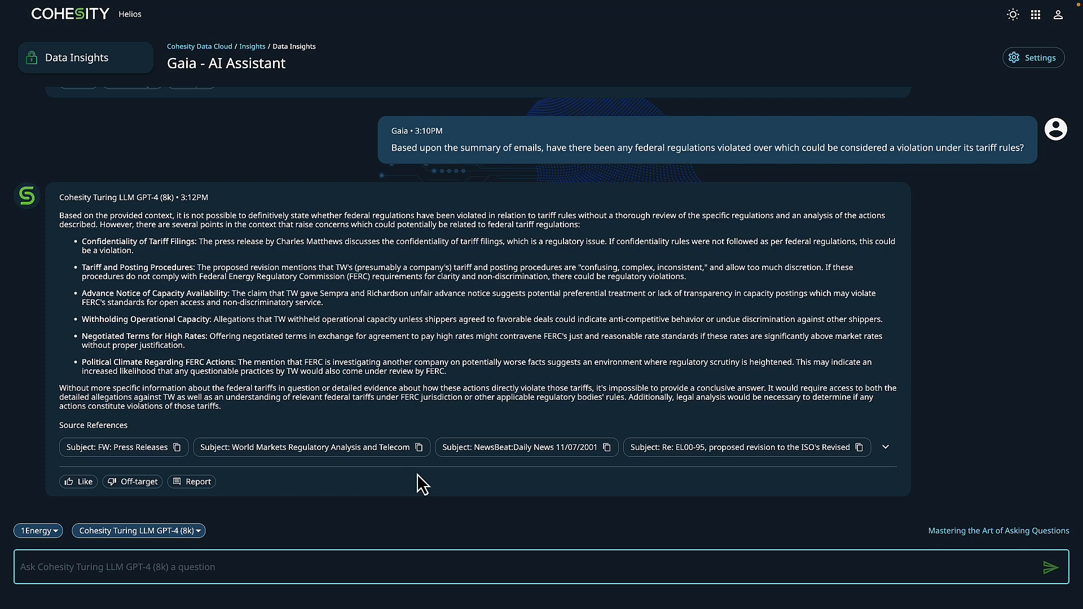